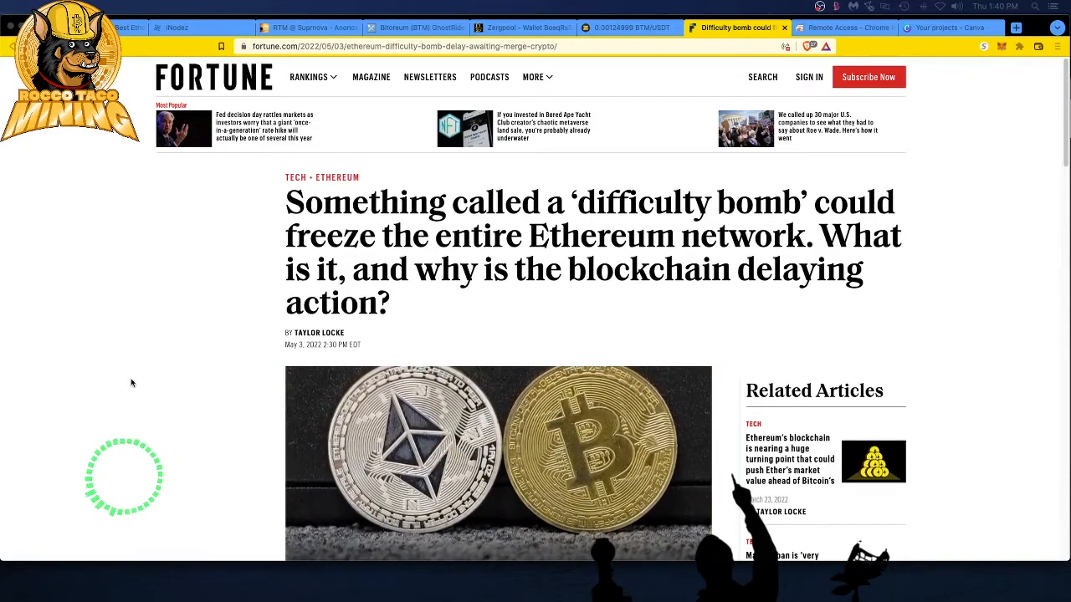
- Scroll down to the opening paragraph on the blockchain's anticipated merge upgrade
{"action": "scroll", "scroll_direction": "down", "scroll_amount": 3}
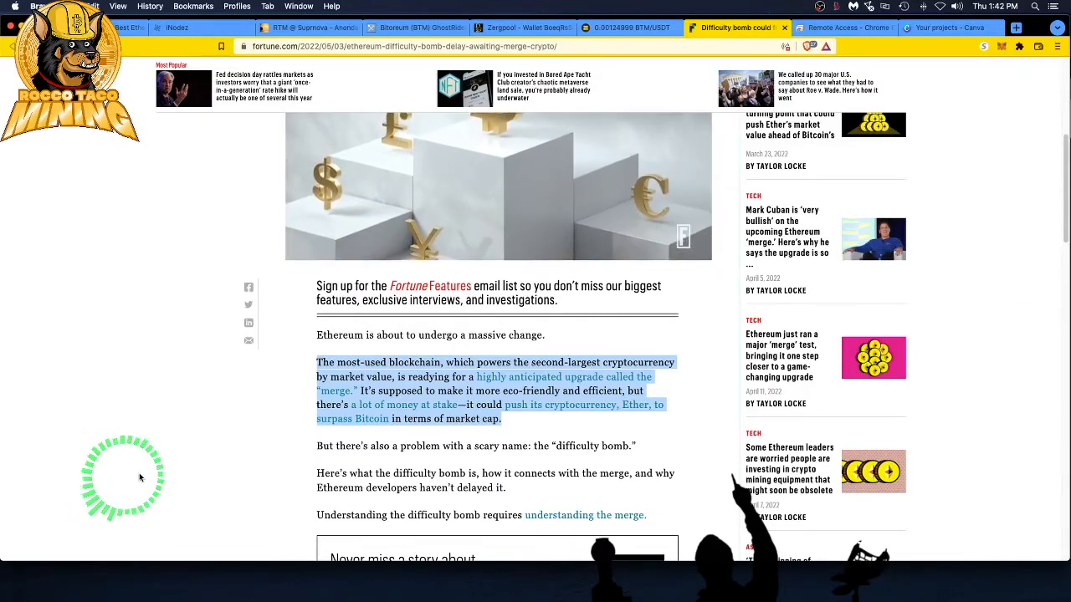
- Dismiss the newsletter popup with No Thanks and continue down to the proof-of-work section
{"action": "scroll", "scroll_direction": "down", "scroll_amount": 3}
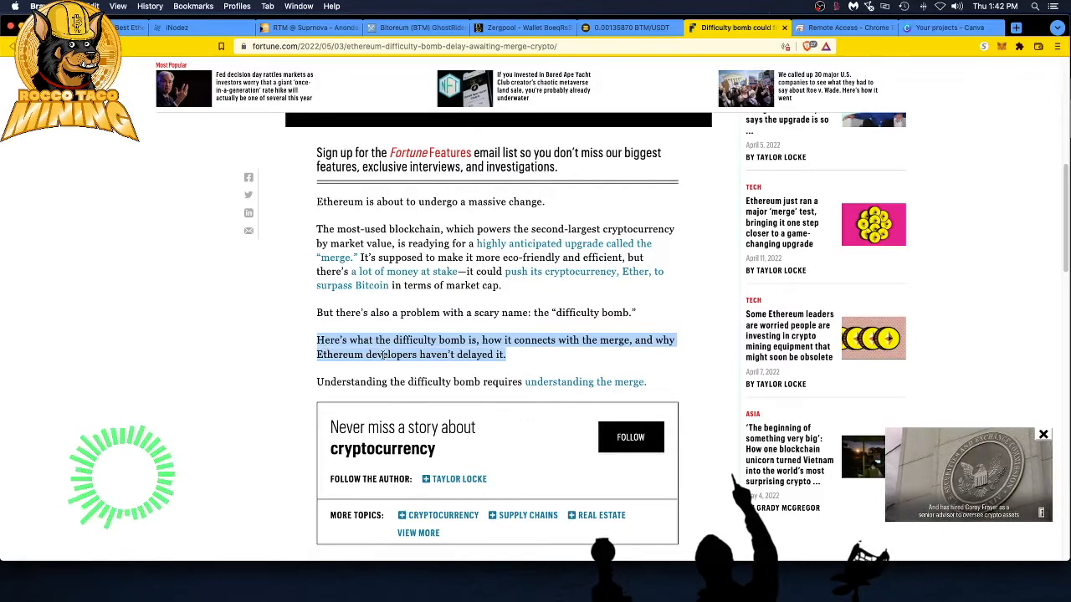
{"action": "scroll", "scroll_direction": "down", "scroll_amount": 3}
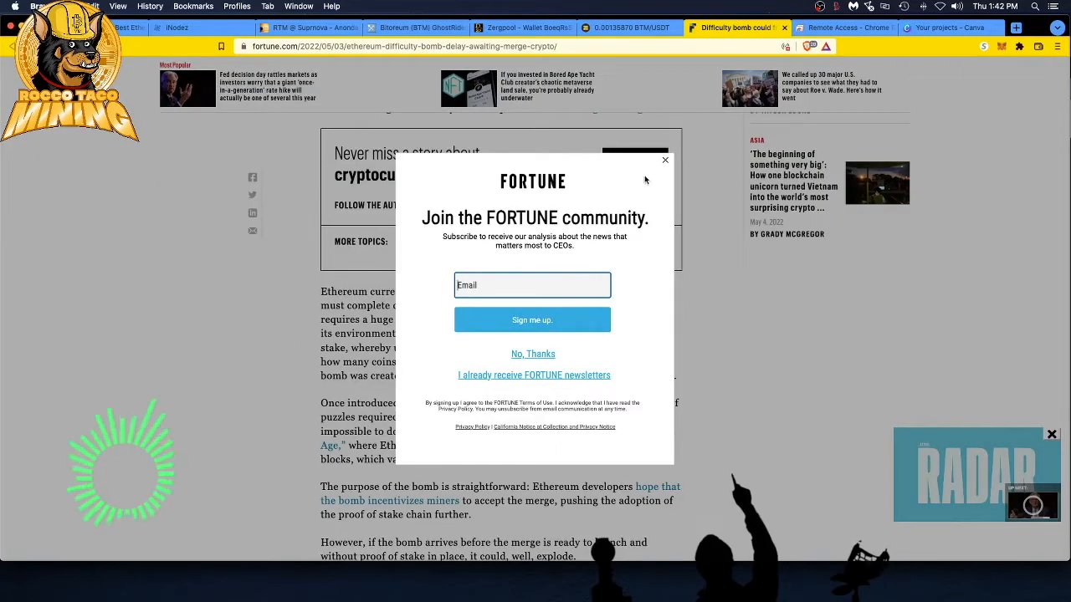
{"action": "left_click", "coordinate": [666, 160]}
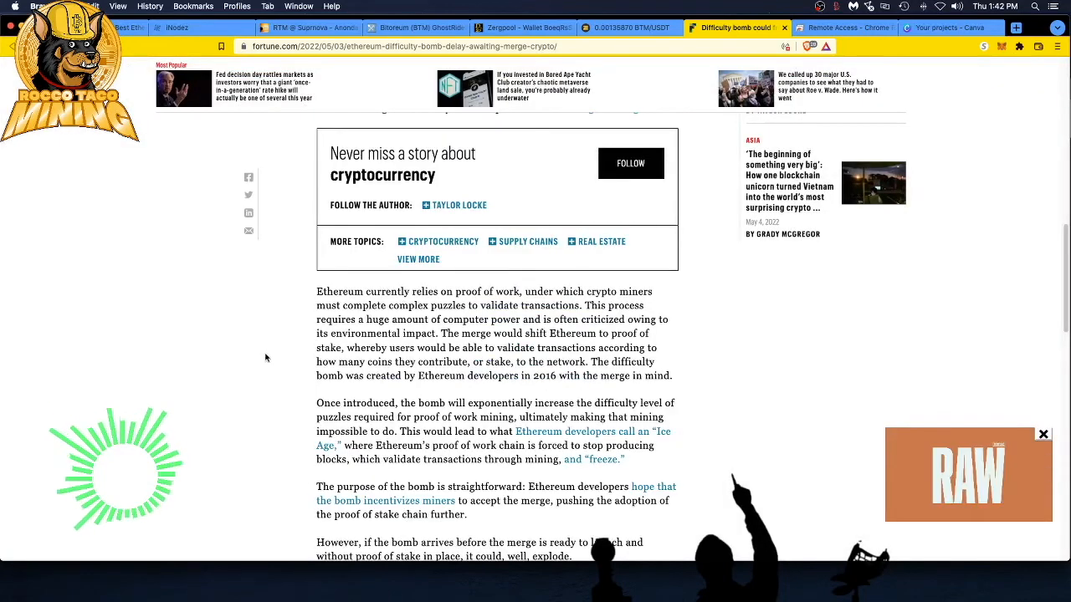
{"action": "scroll", "scroll_direction": "down", "scroll_amount": 3}
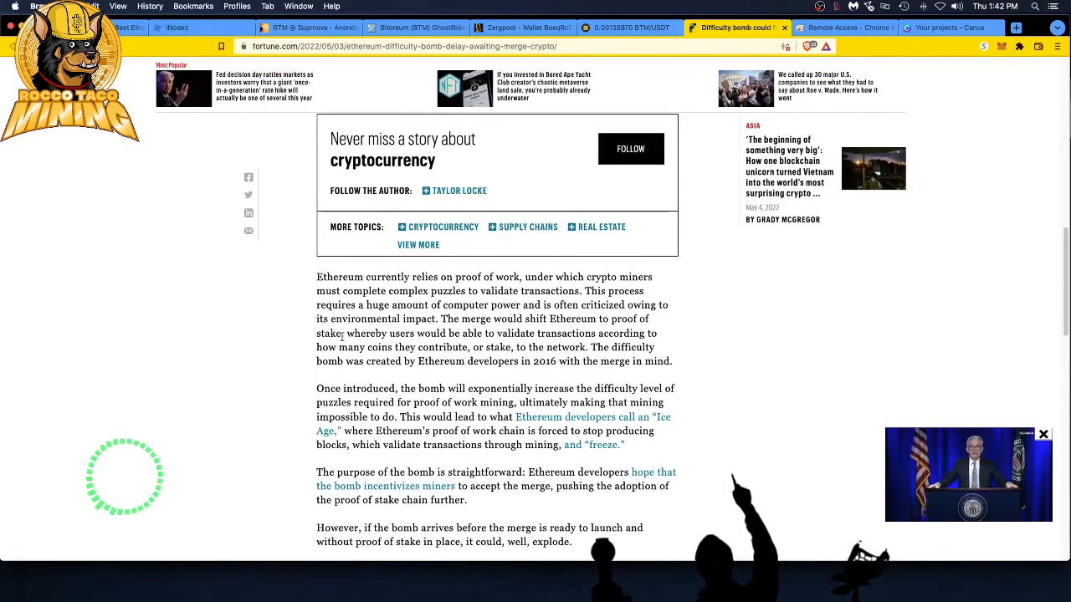
- Highlight the paragraph saying the bomb's purpose is to incentivize miners to accept the merge
{"action": "left_click_drag", "start_coordinate": [316, 277], "coordinate": [673, 361]}
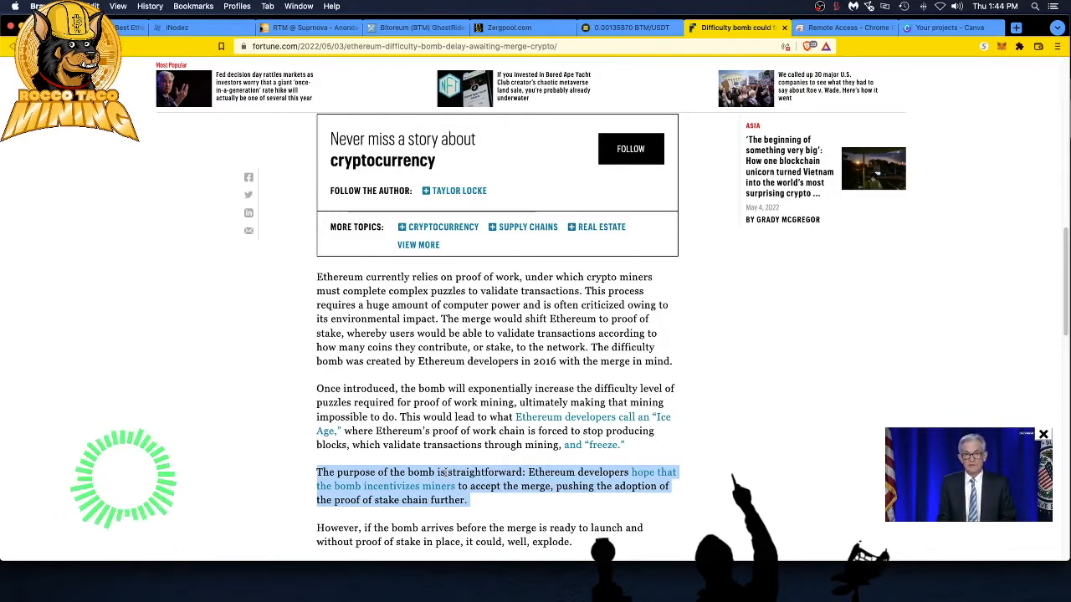
- Scroll down to the paragraph warning the bomb could explode before the merge is ready
{"action": "scroll", "scroll_direction": "down", "scroll_amount": 3}
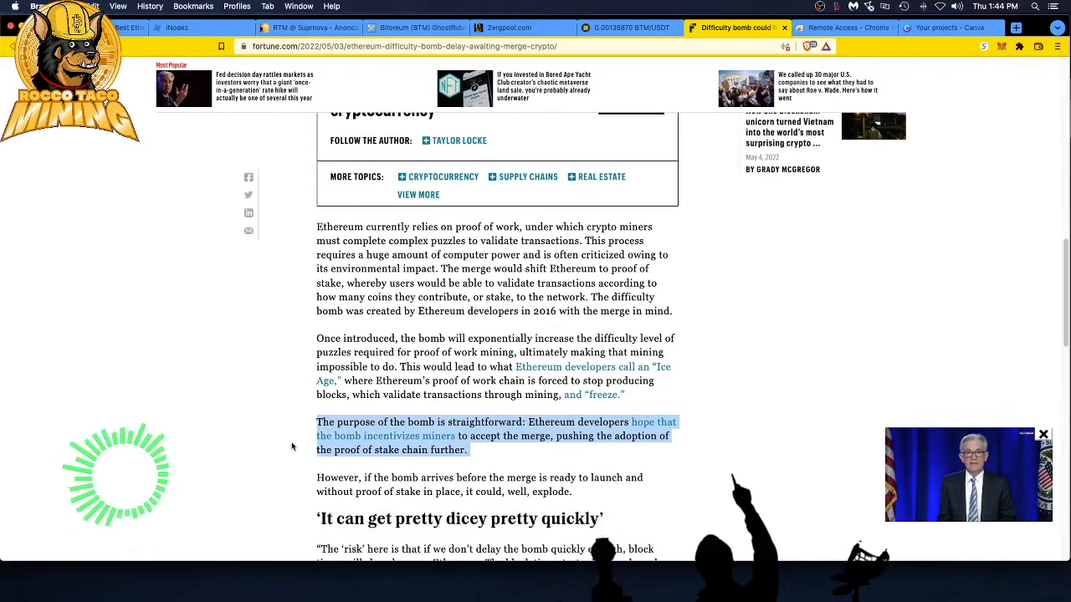
{"action": "scroll", "scroll_direction": "down", "scroll_amount": 3}
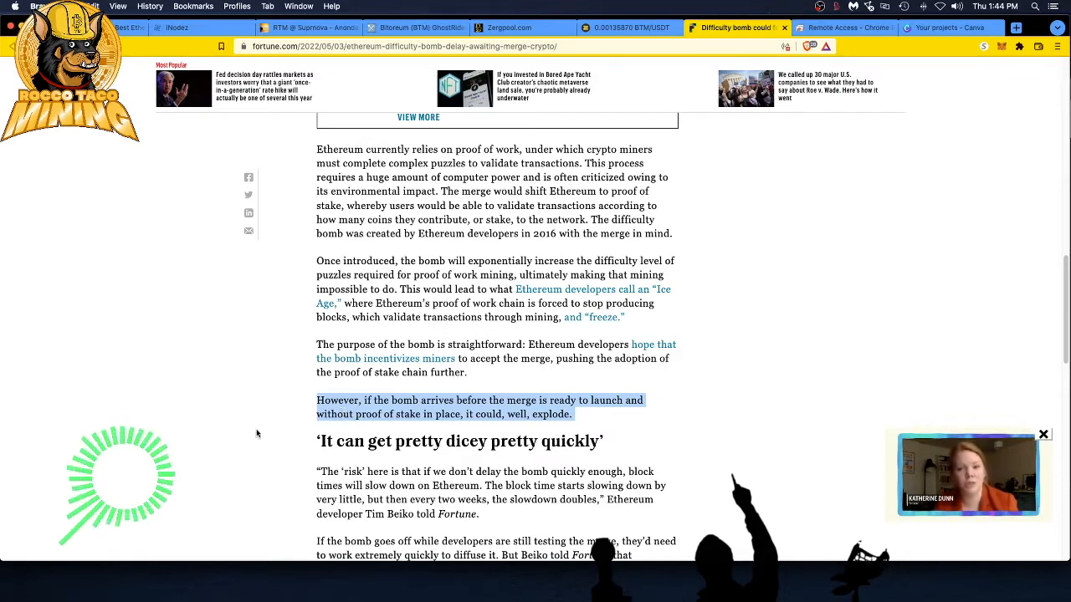
- Scroll down past the 'It can get pretty dicey pretty quickly' subheading
{"action": "scroll", "scroll_direction": "down", "scroll_amount": 3}
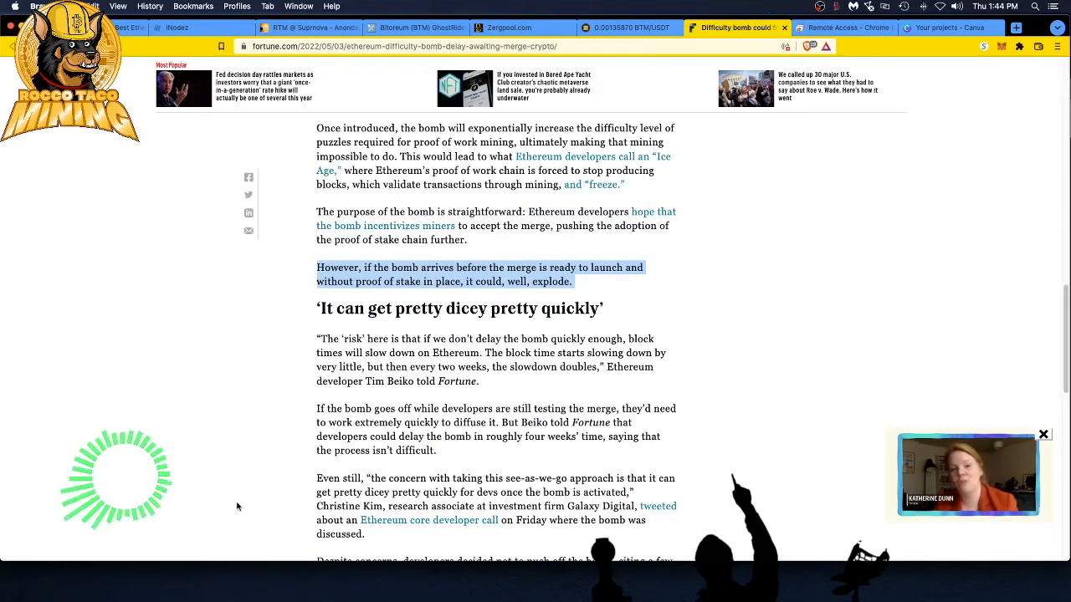
{"action": "mouse_move", "coordinate": [233, 499]}
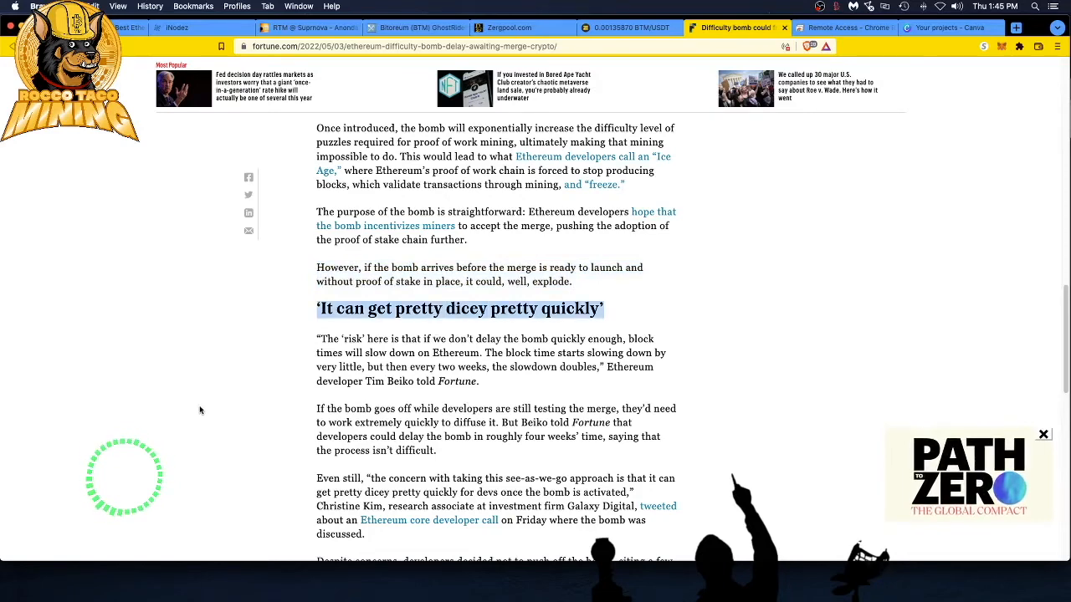
{"action": "scroll", "scroll_direction": "down", "scroll_amount": 3}
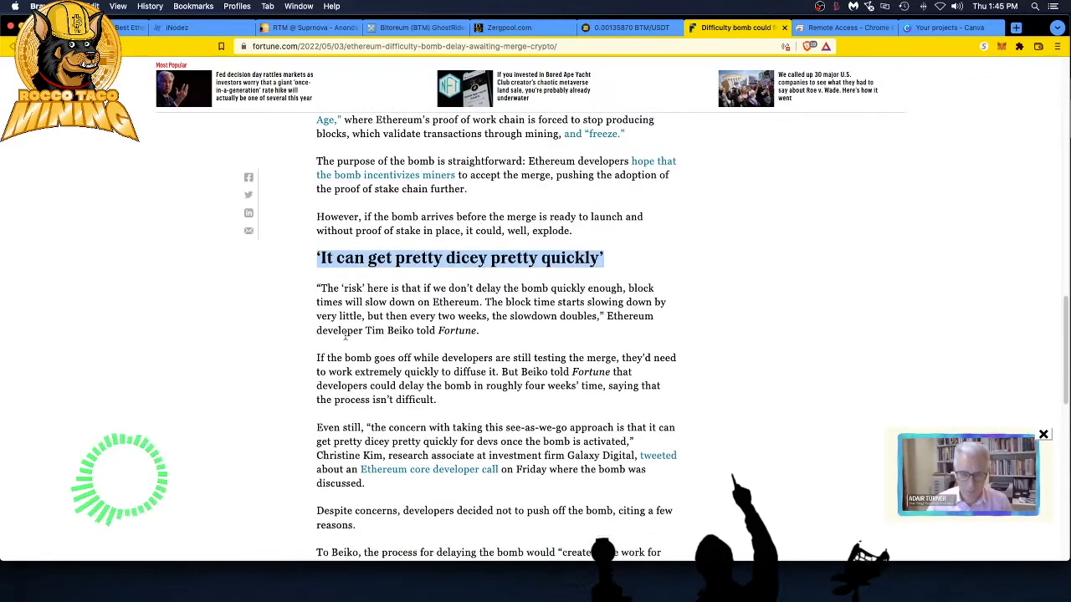
- Highlight Beiko's quote that block times slow and the slowdown doubles every two weeks
{"action": "left_click_drag", "start_coordinate": [318, 287], "coordinate": [478, 330]}
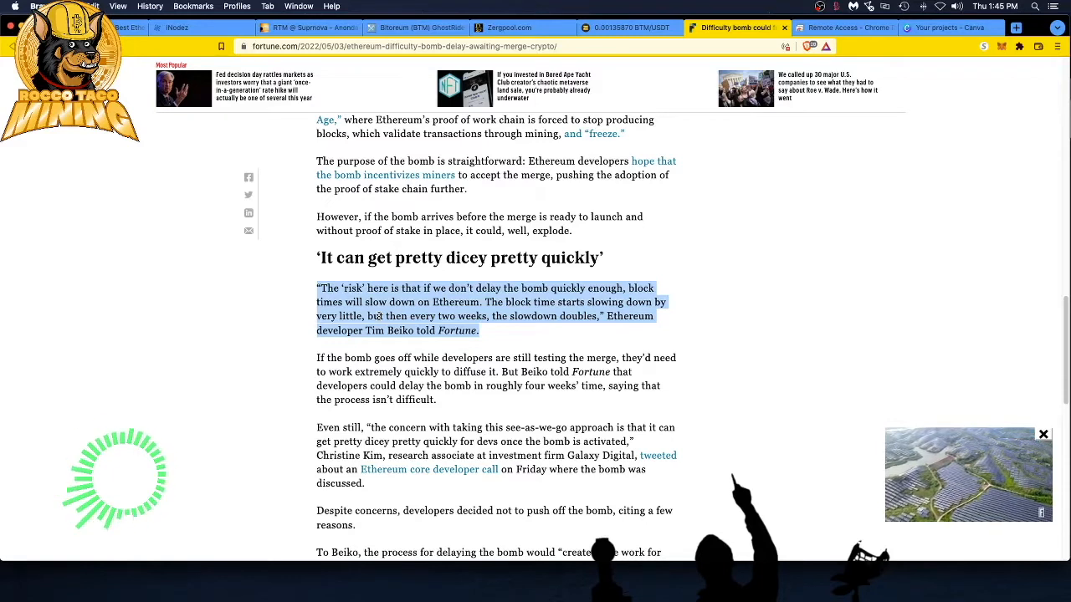
{"action": "mouse_move", "coordinate": [291, 325]}
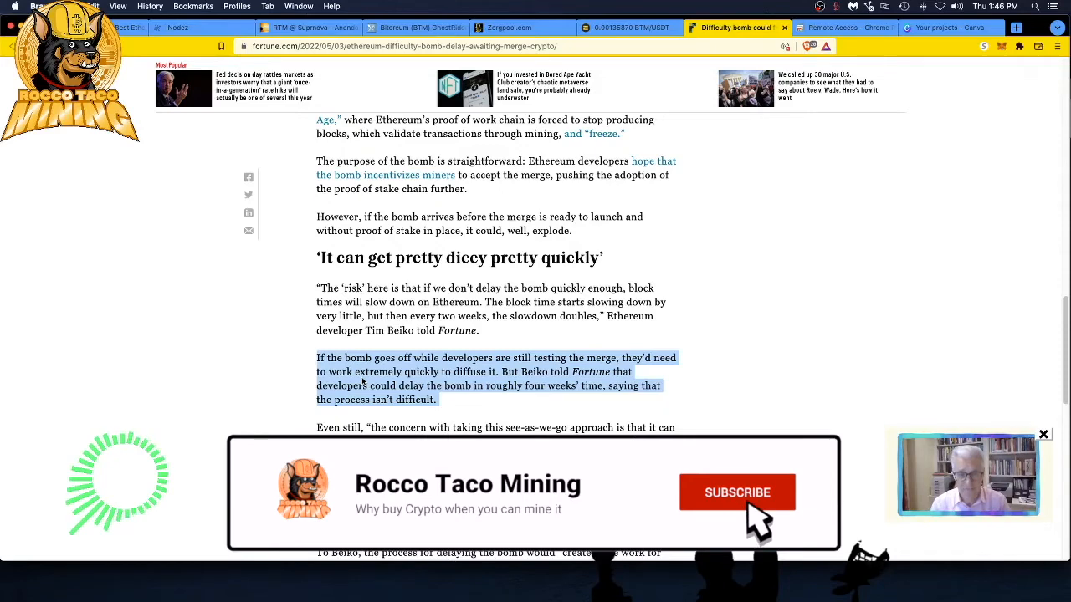
- Clear the previous highlight before Christine Kim's see-as-we-go warning paragraph
{"action": "left_click", "coordinate": [737, 492]}
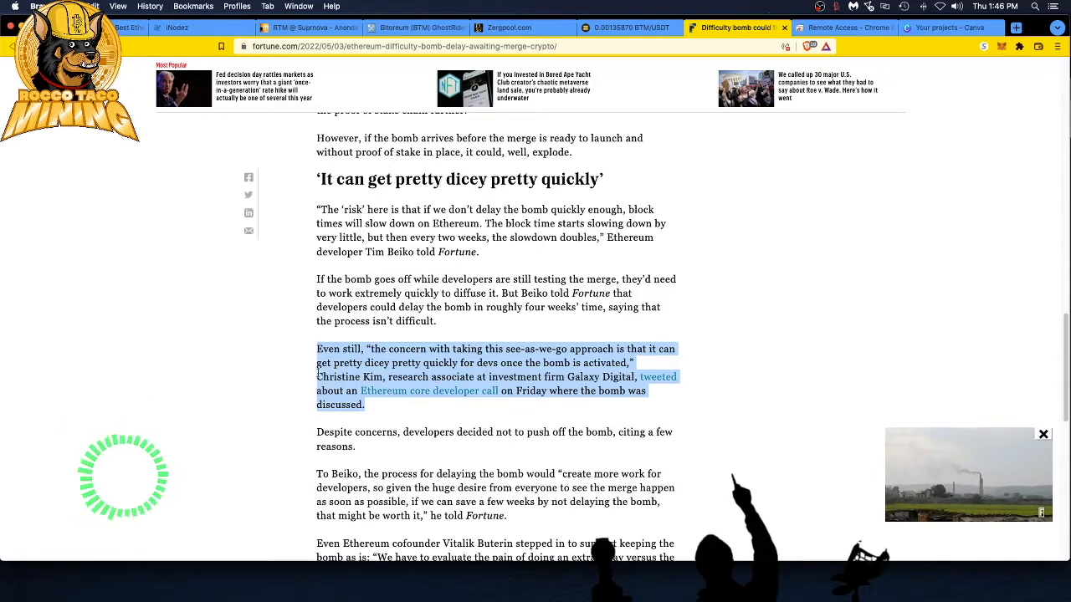
- Scroll down to the 'Despite concerns' and Beiko more-work paragraphs
{"action": "scroll", "scroll_direction": "down", "scroll_amount": 3}
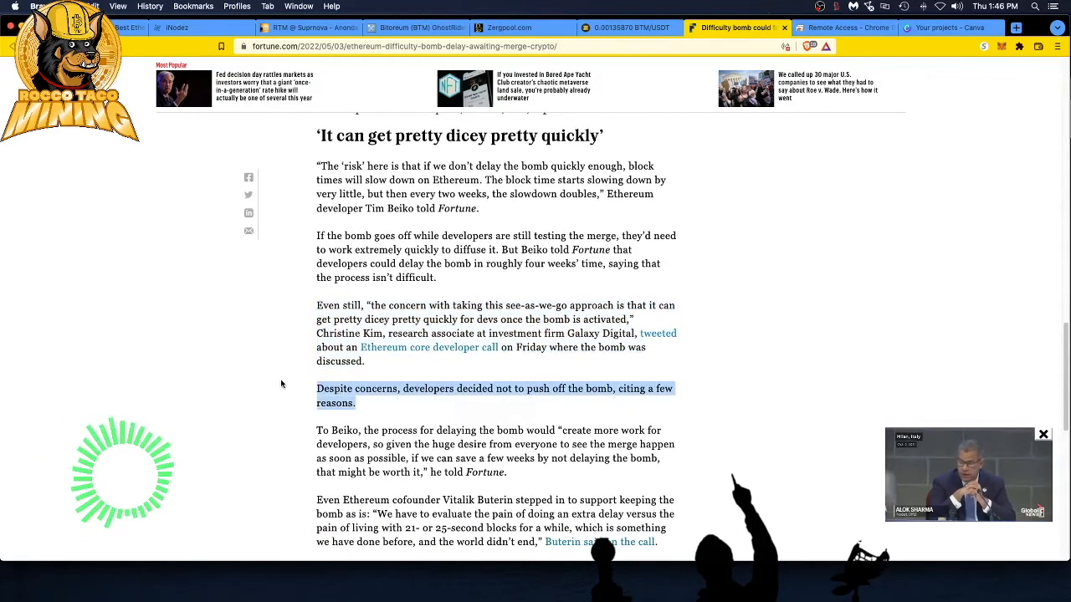
{"action": "scroll", "scroll_direction": "down", "scroll_amount": 3}
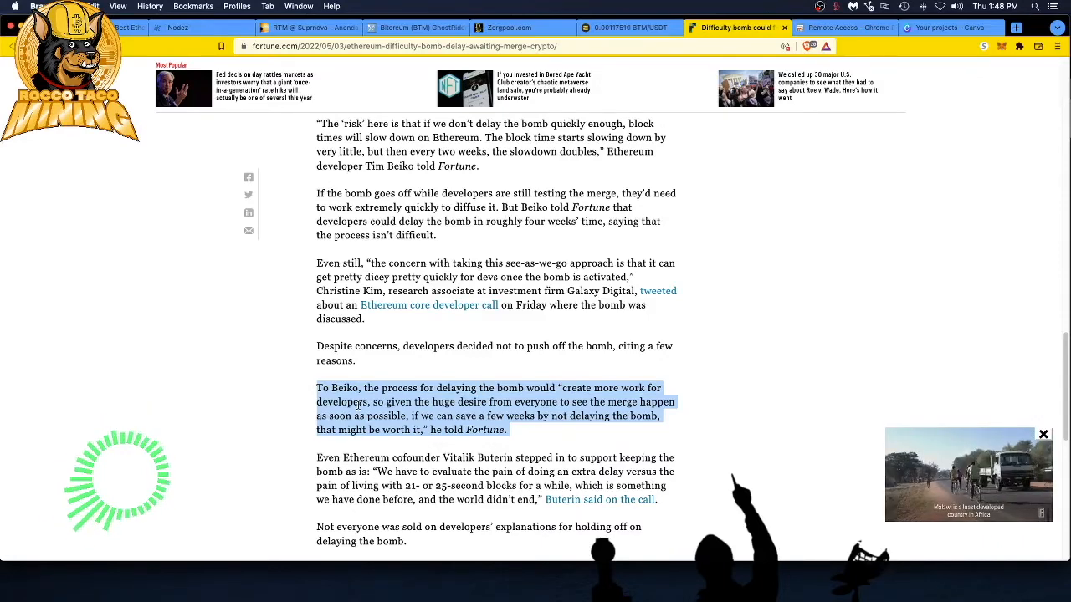
- Scroll down to Vitalik Buterin's quote backing keeping the bomb as is
{"action": "scroll", "scroll_direction": "down", "scroll_amount": 3}
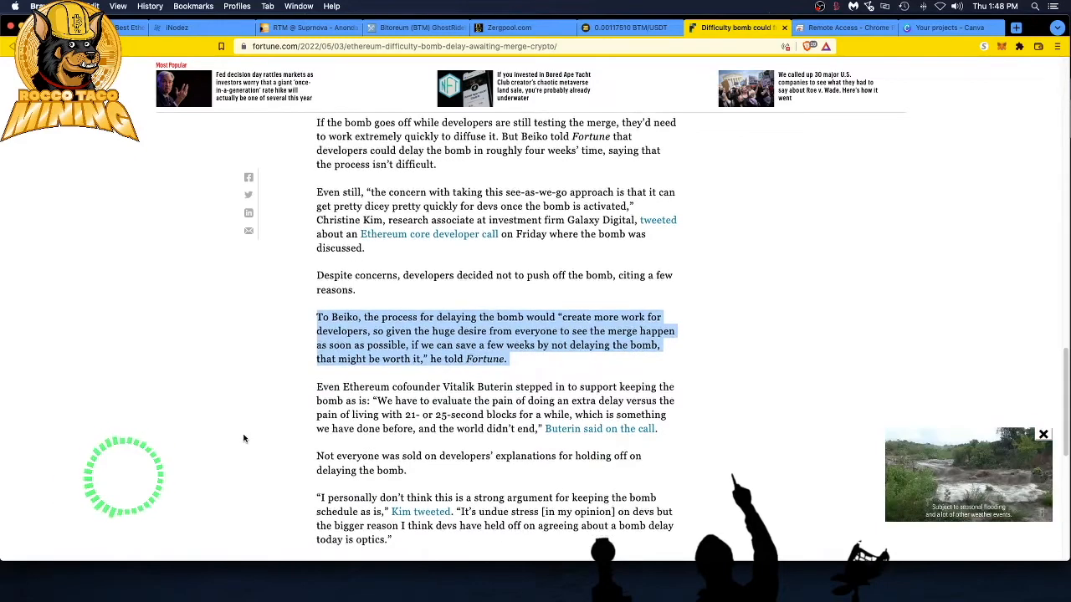
{"action": "scroll", "scroll_direction": "down", "scroll_amount": 3}
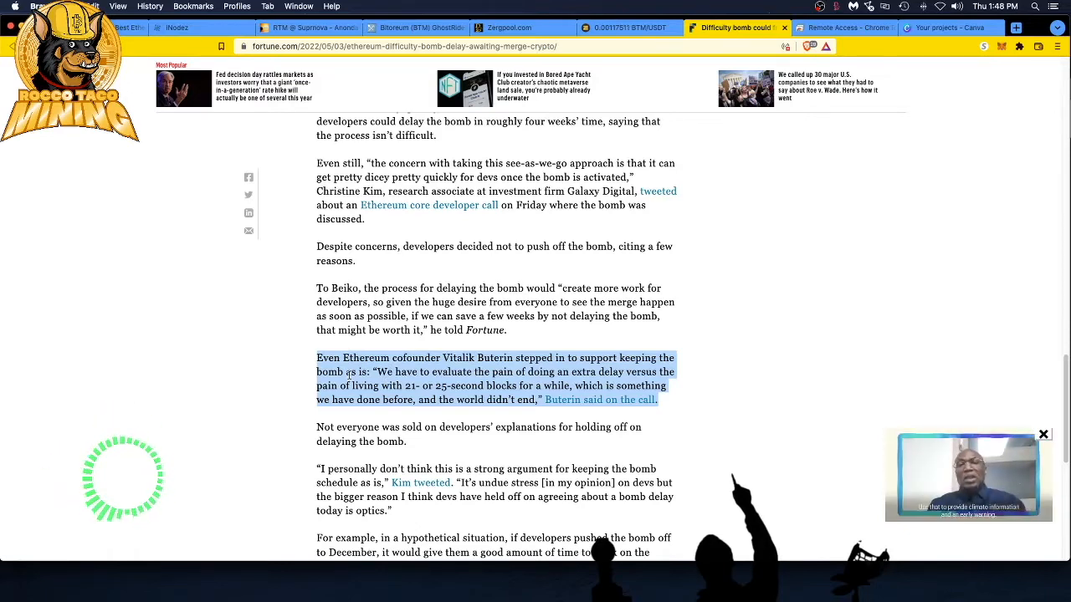
- Scroll down to the sentence saying not everyone was sold on developers' explanations
{"action": "scroll", "scroll_direction": "down", "scroll_amount": 3}
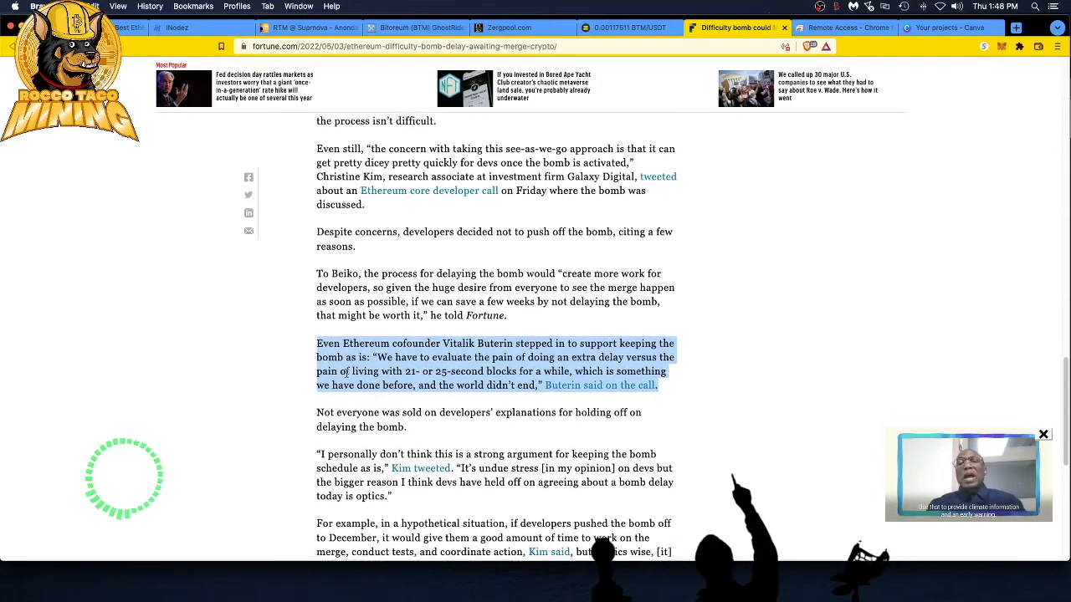
{"action": "scroll", "scroll_direction": "down", "scroll_amount": 3}
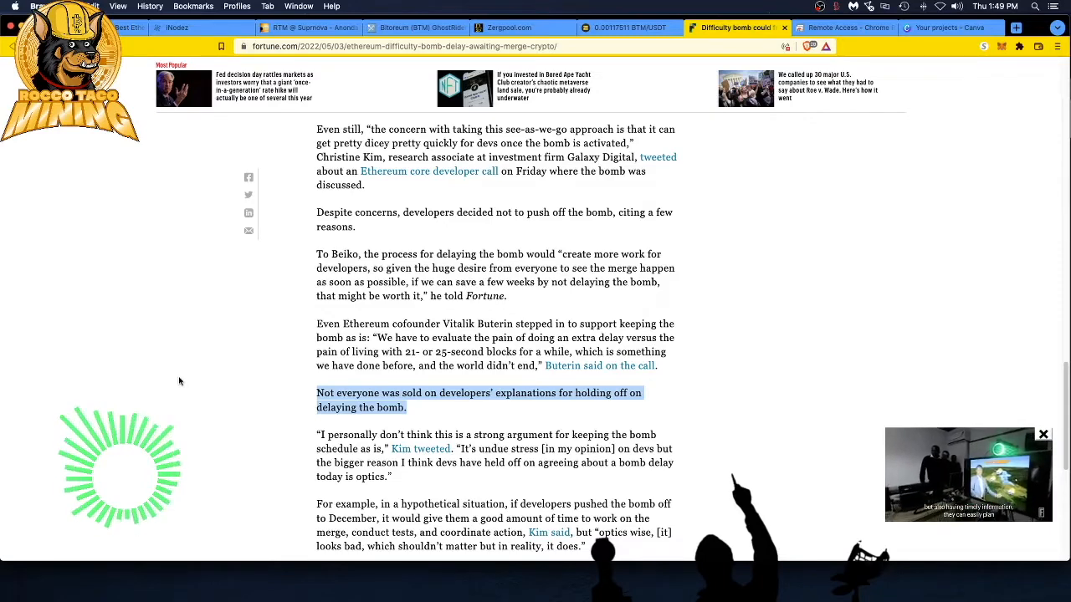
- Scroll down to bring Kim's tweet calling the real reason for keeping the bomb 'optics' into view
{"action": "scroll", "scroll_direction": "down", "scroll_amount": 3}
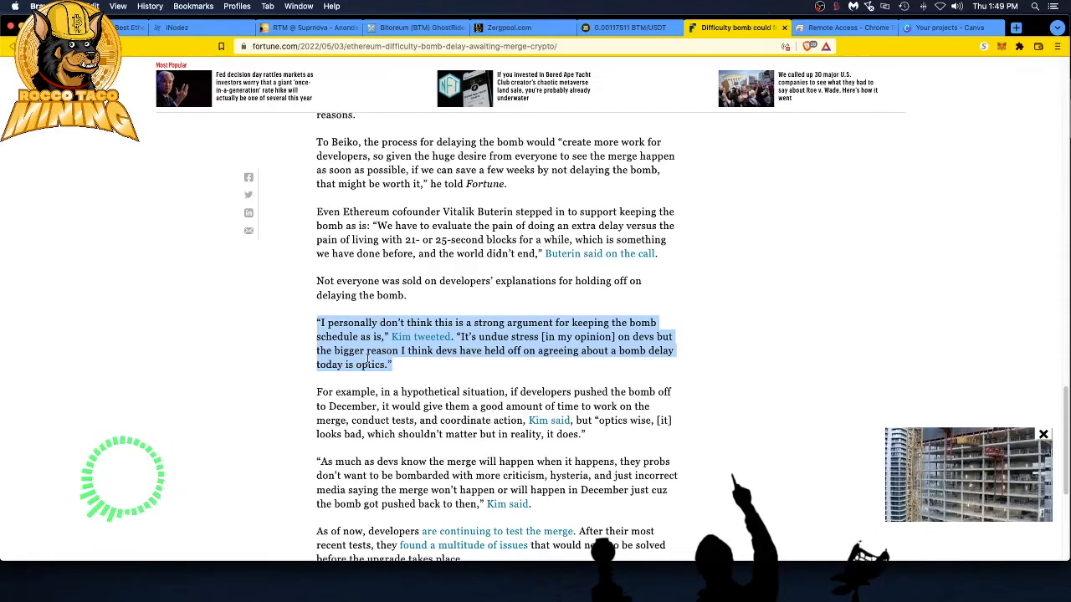
- Highlight Kim's hypothetical paragraph about pushing the bomb off to December to give devs time
{"action": "scroll", "scroll_direction": "down", "scroll_amount": 3}
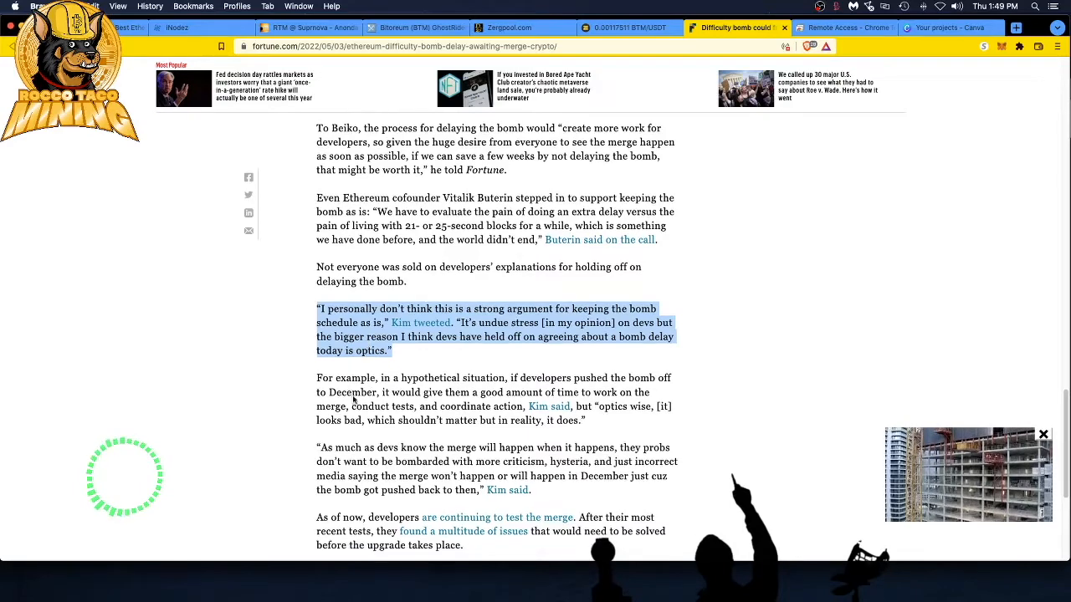
{"action": "double_click", "coordinate": [382, 420]}
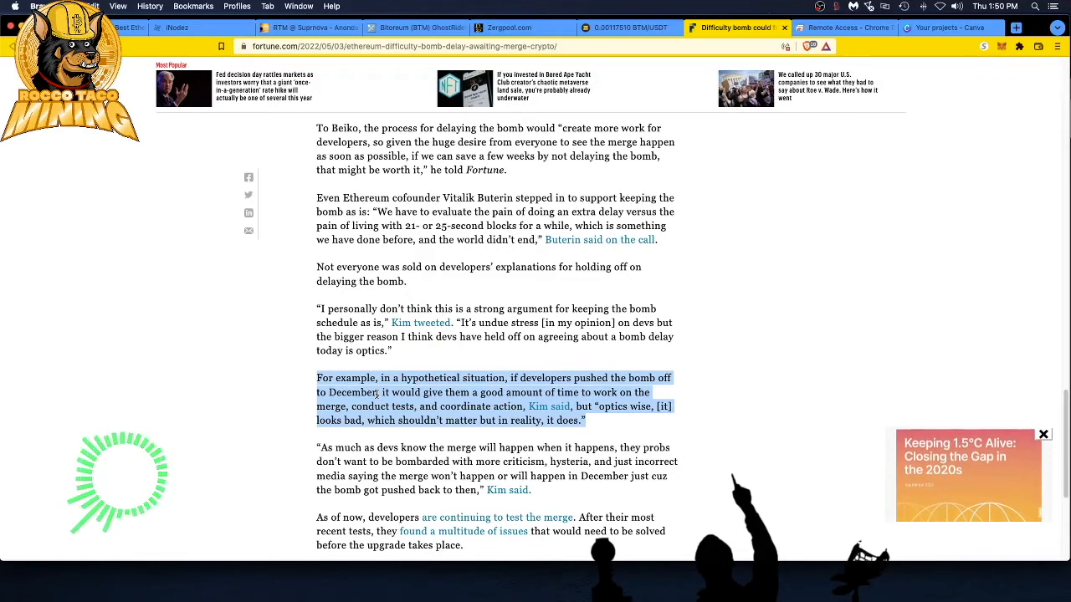
{"action": "scroll", "scroll_direction": "down", "scroll_amount": 3}
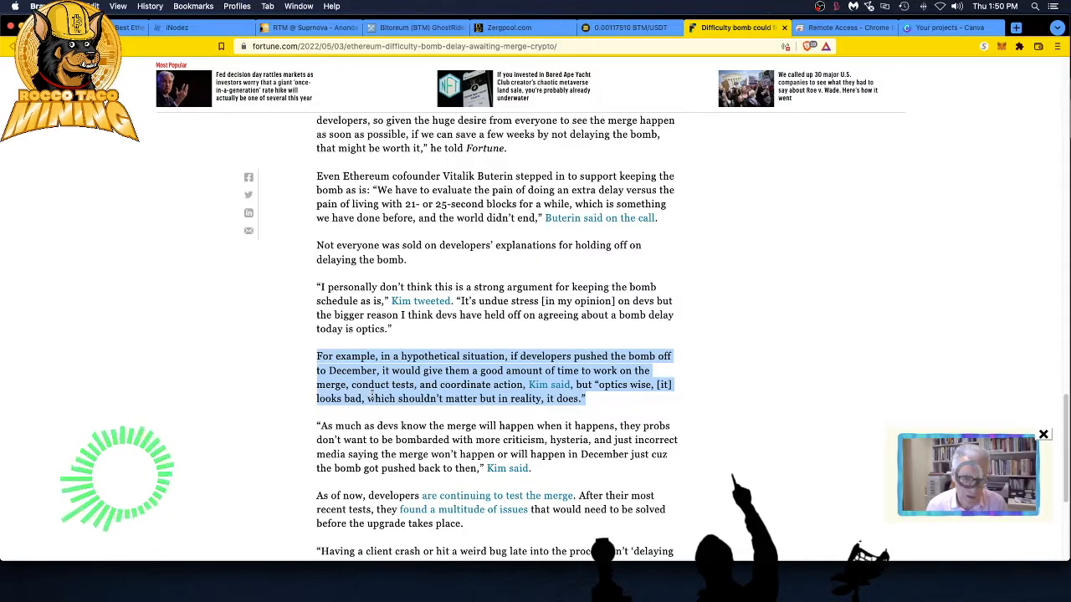
- Clear the December-hypothetical highlight and mark the word 'want' in the 'As much as devs know' quote
{"action": "scroll", "scroll_direction": "down", "scroll_amount": 3}
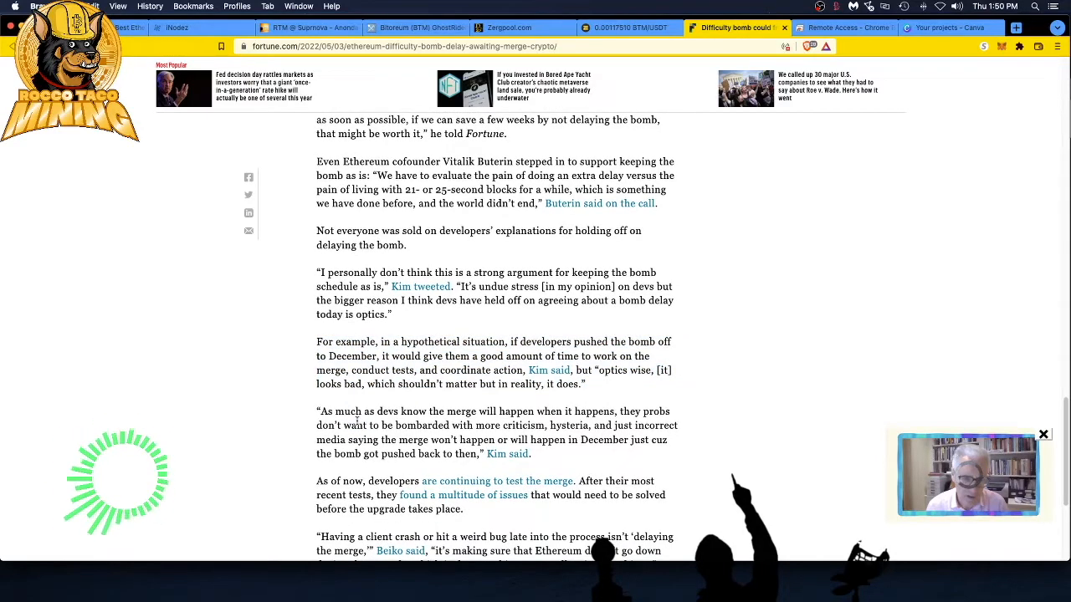
{"action": "double_click", "coordinate": [355, 427]}
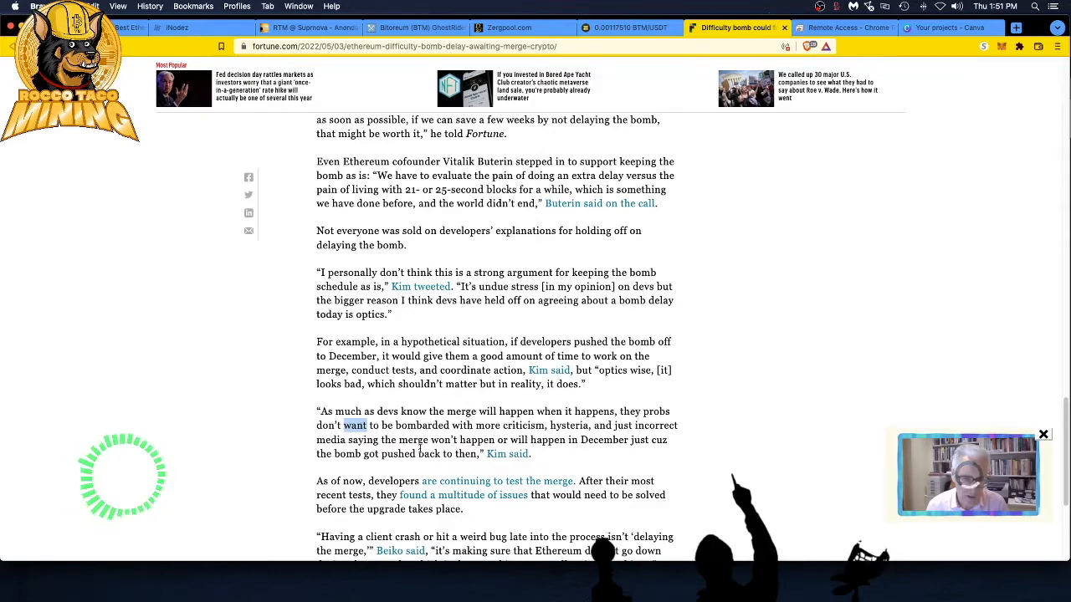
- Highlight Beiko's closing 'Having a client crash…' quote, the article's final paragraph
{"action": "scroll", "scroll_direction": "down", "scroll_amount": 3}
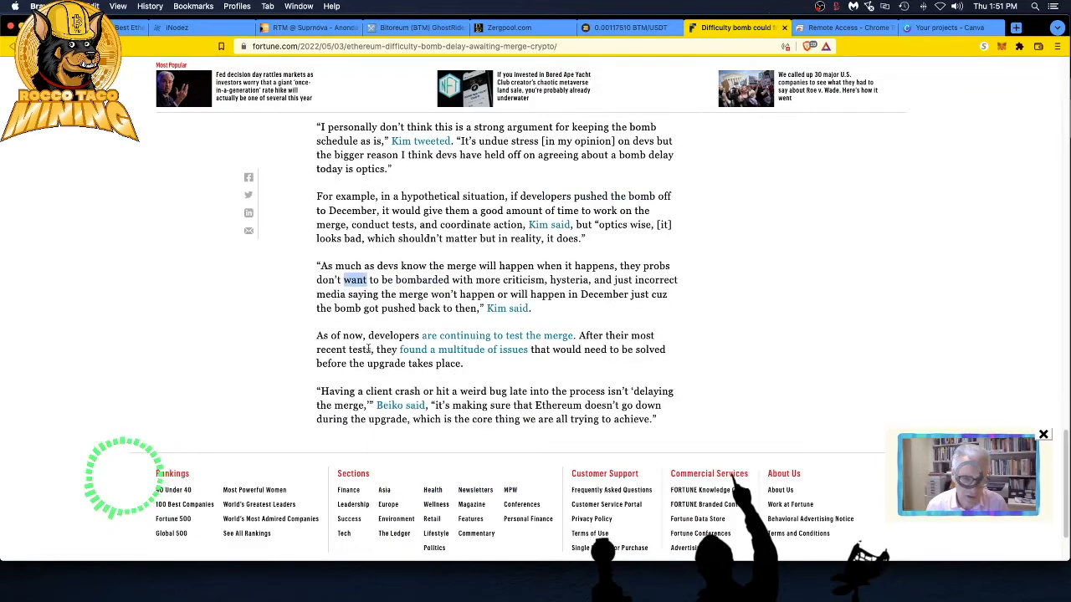
{"action": "left_click_drag", "start_coordinate": [316, 334], "coordinate": [463, 363]}
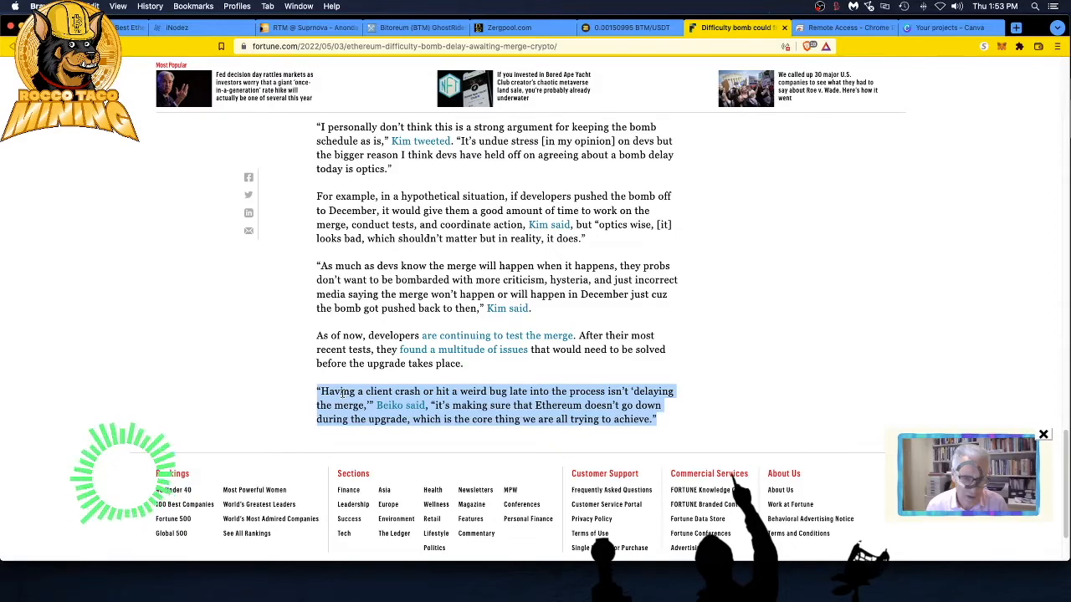
{"action": "mouse_move", "coordinate": [381, 382]}
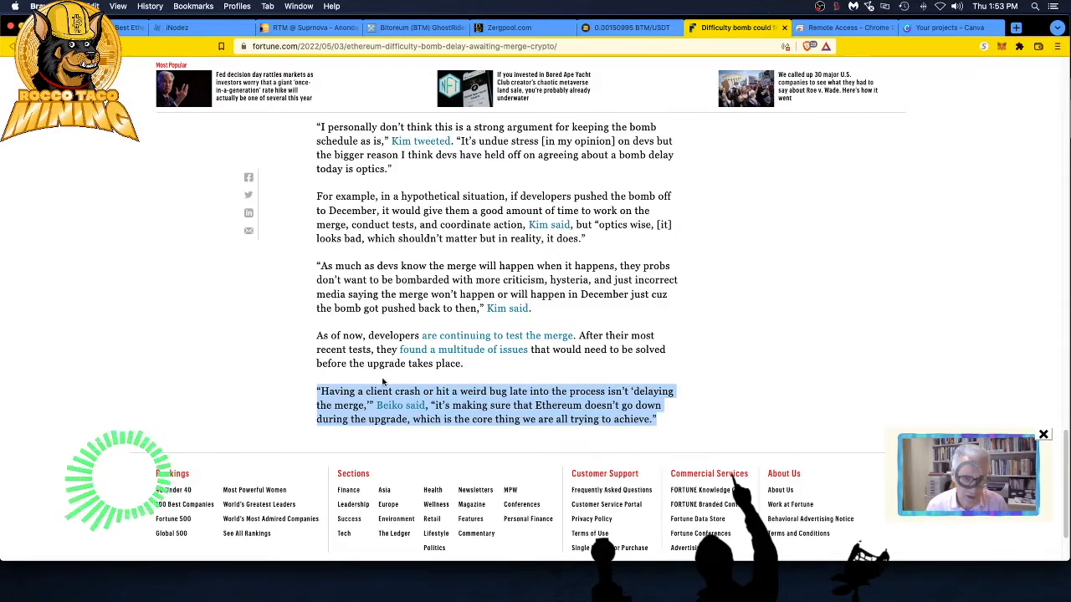
{"action": "scroll", "scroll_direction": "down", "scroll_amount": 3}
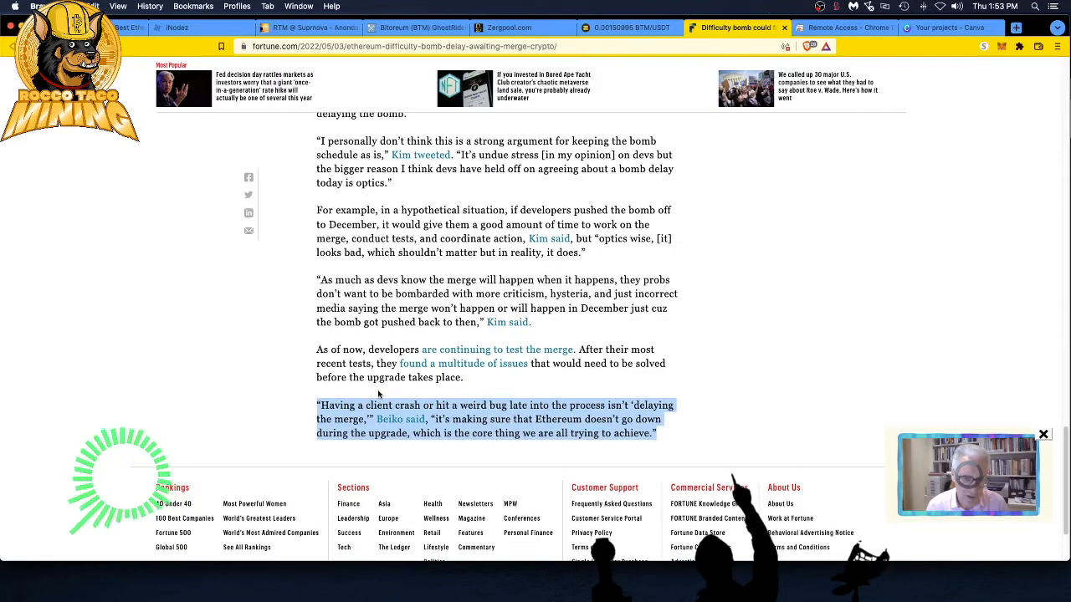